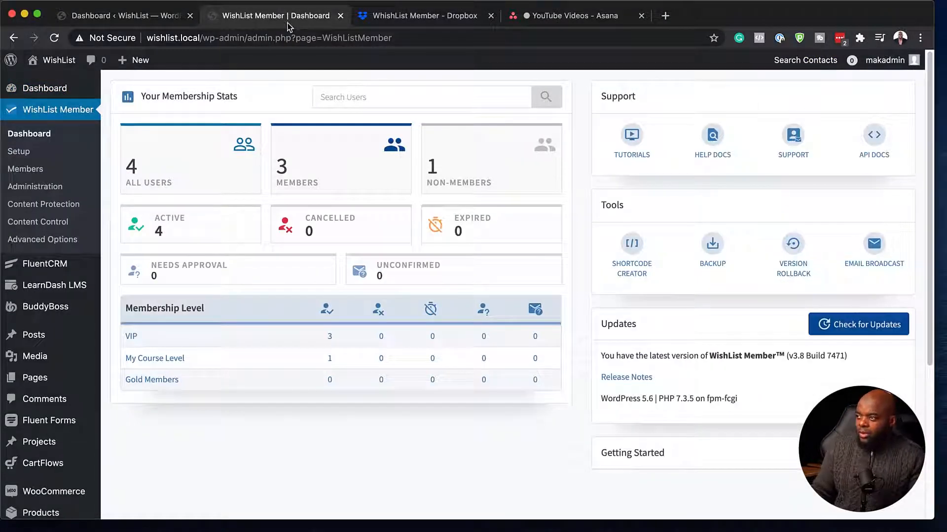
mouse_move(25, 169)
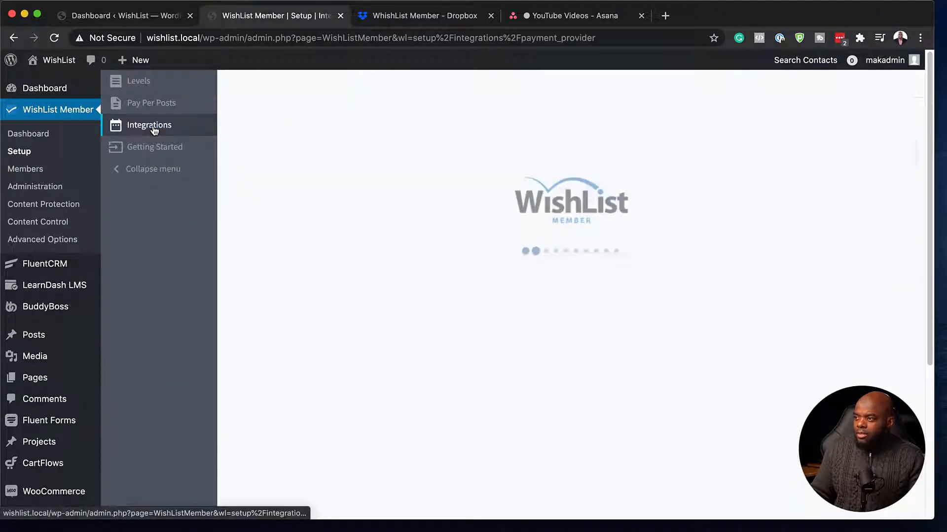
- Open the FluentCRM email provider under Setup > Integrations, then go to the WordPress dashboard tab
click(148, 125)
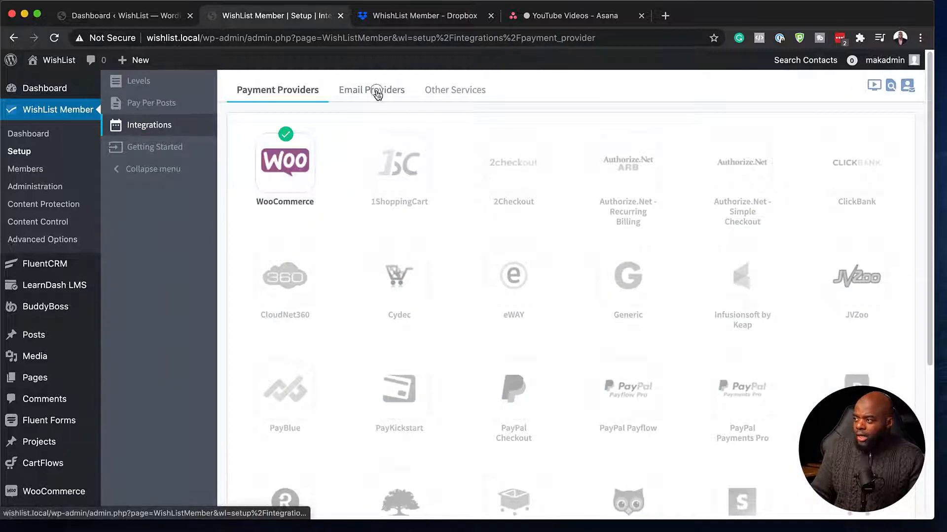
click(371, 89)
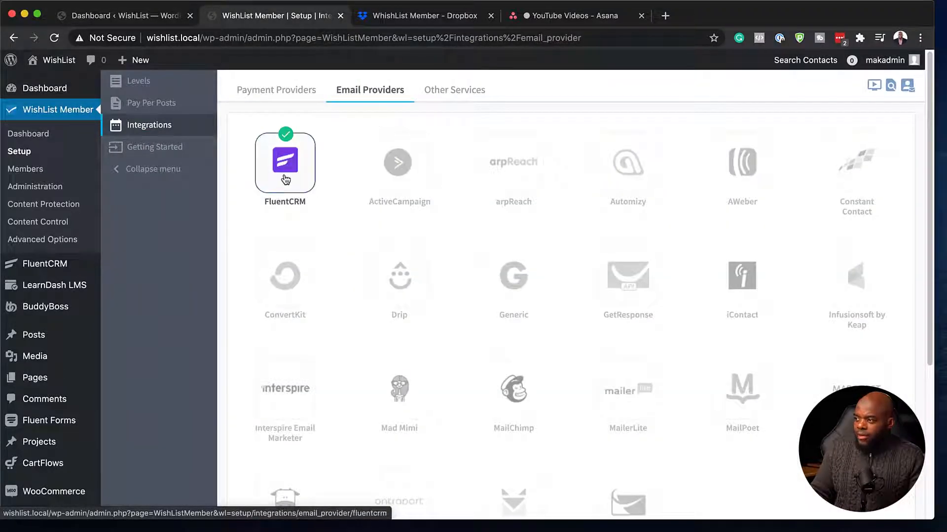
click(285, 161)
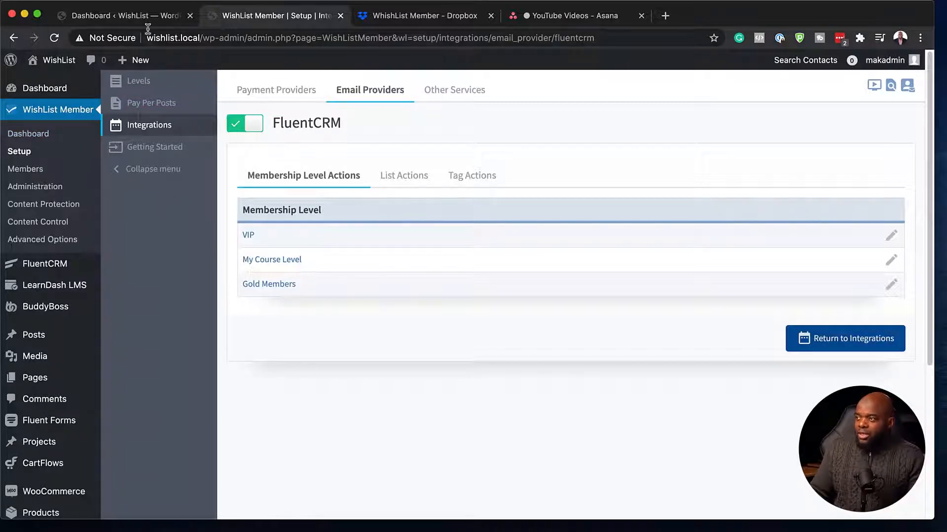
click(44, 87)
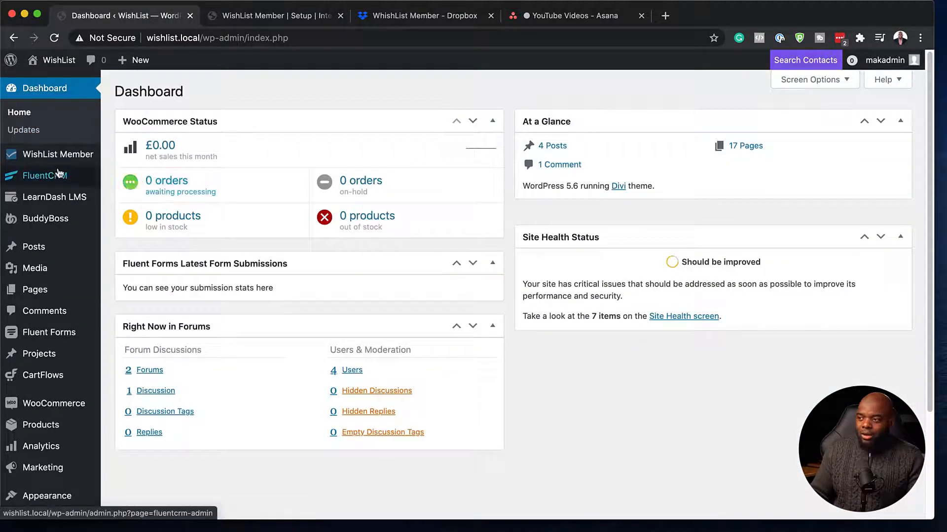
- Add a membership level named 'New Level' in WishList Member and apply it
click(272, 15)
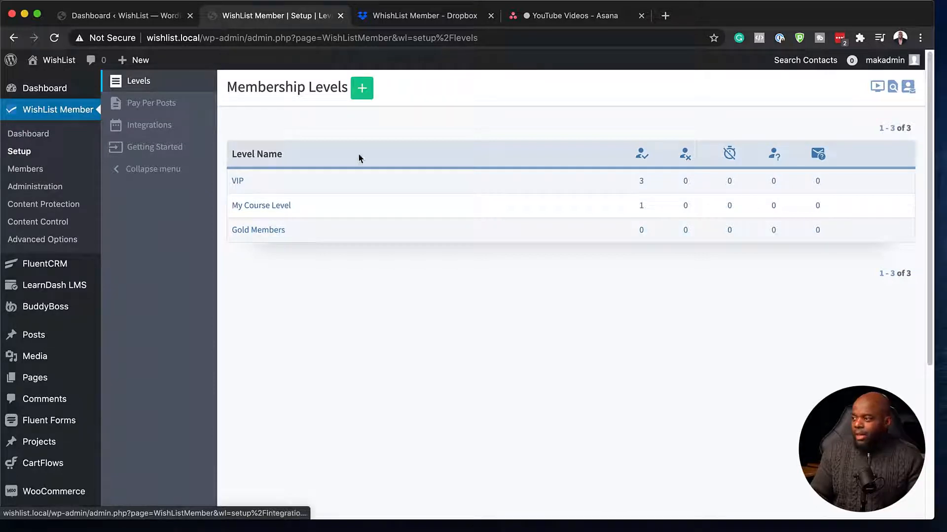
click(362, 88)
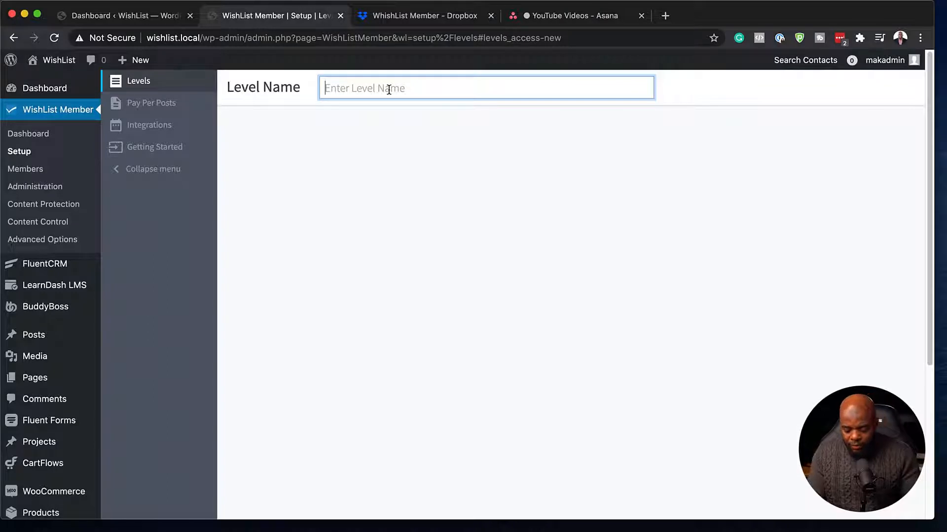
text(New Level)
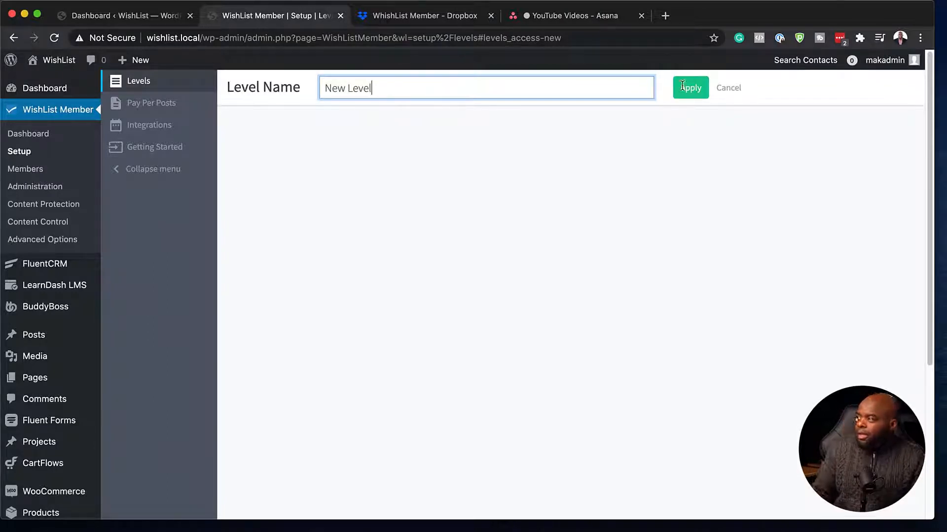
click(689, 87)
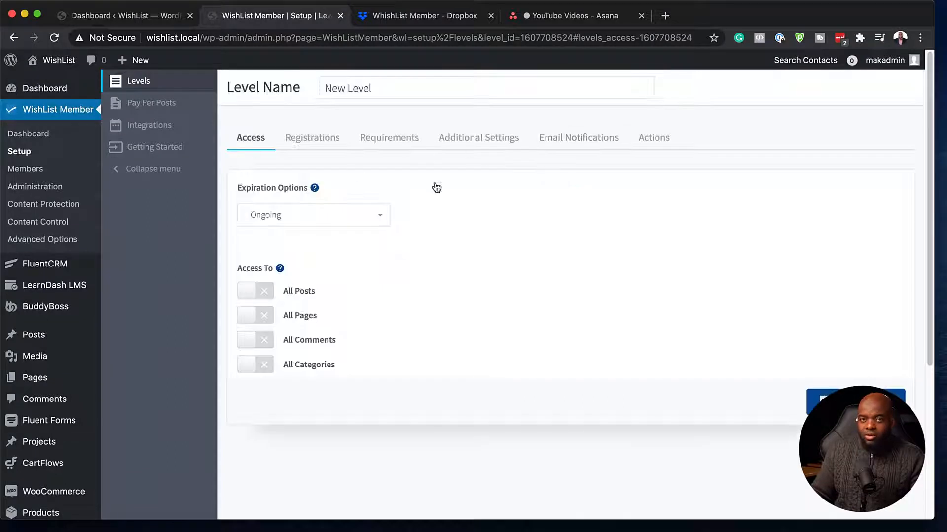
mouse_move(152, 102)
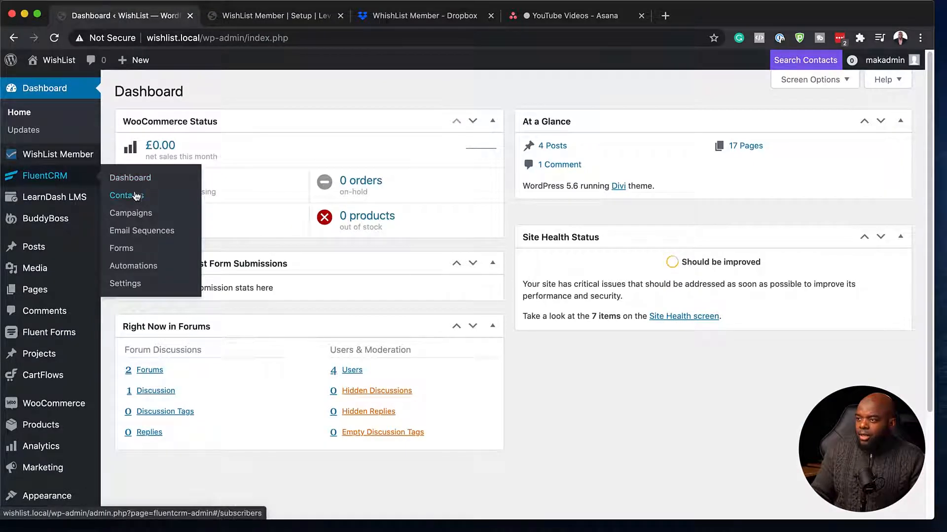
- Open the FluentCRM dashboard and go to Contacts > Tags
click(129, 177)
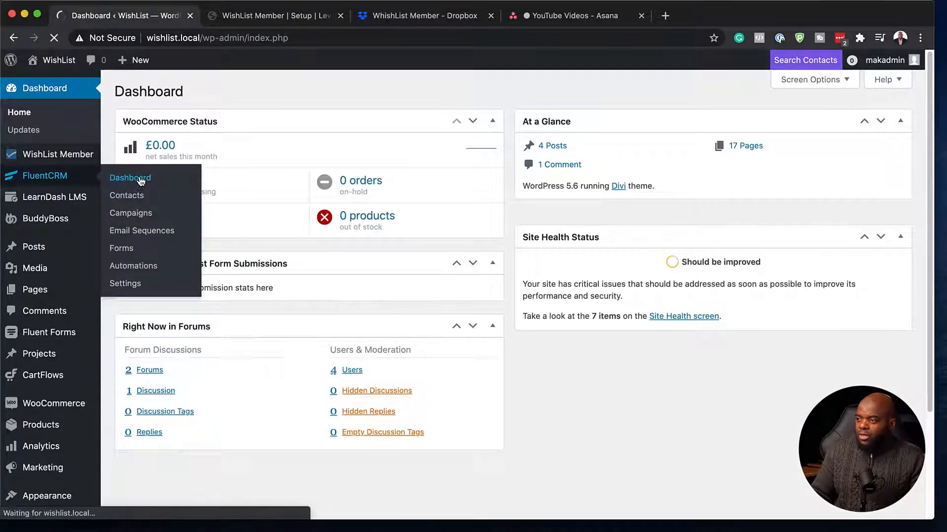
click(130, 177)
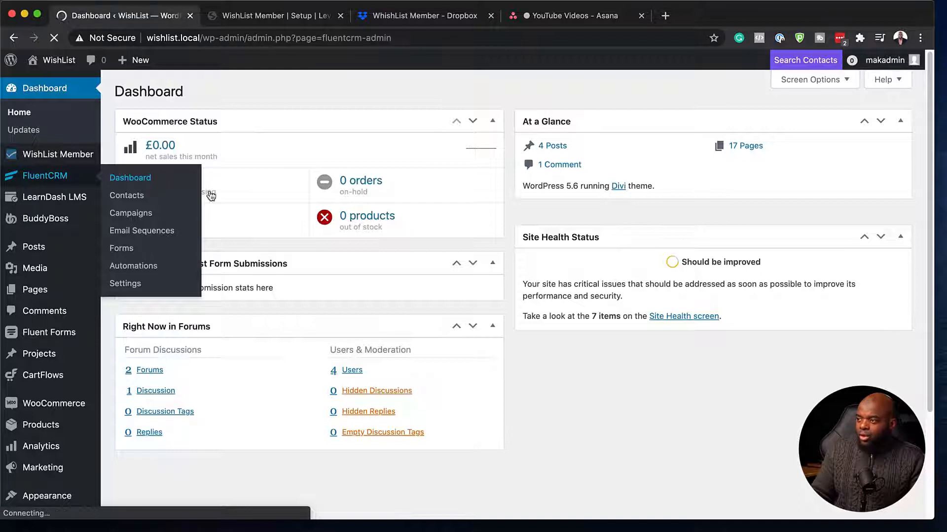
click(130, 178)
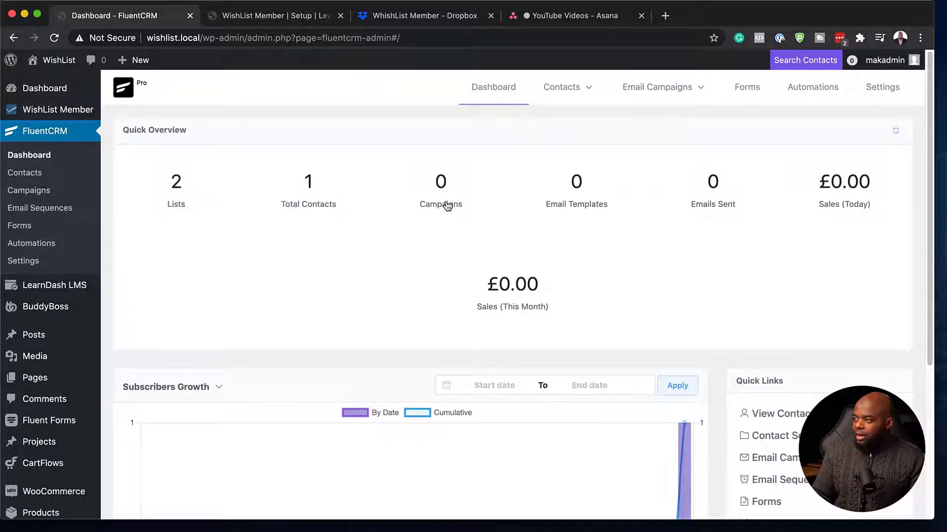
mouse_move(602, 112)
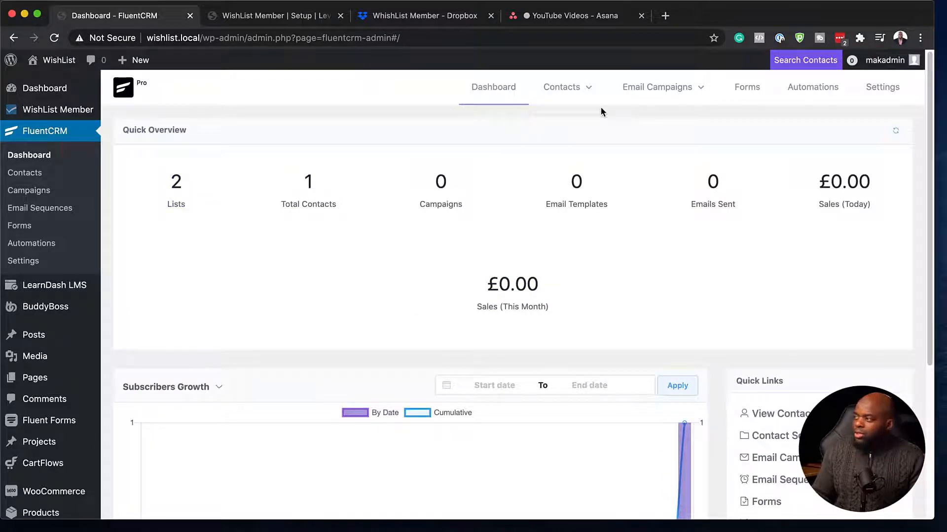
click(562, 86)
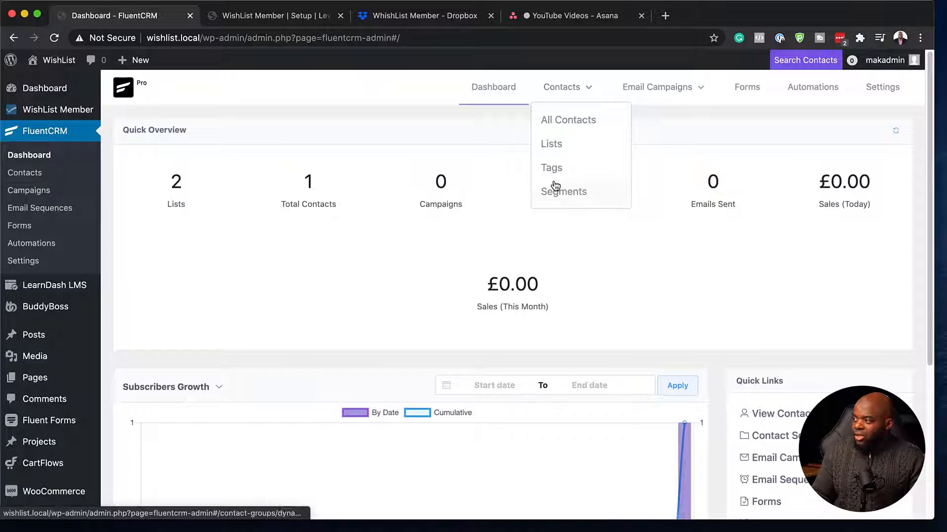
click(550, 167)
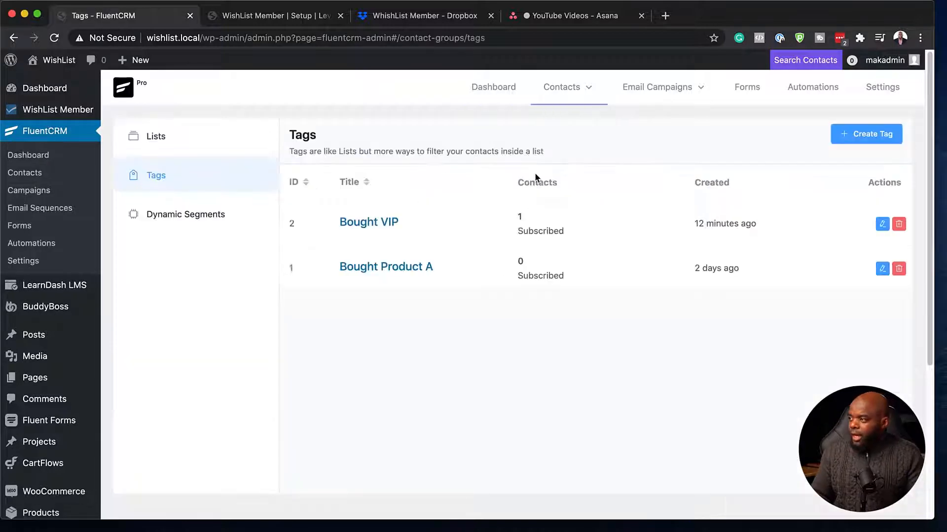
mouse_move(866, 134)
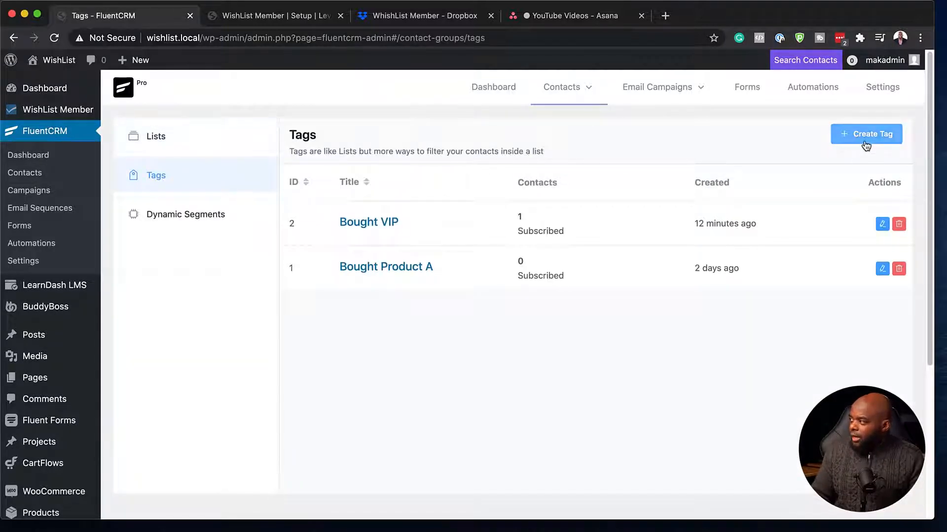
- Create the FluentCRM tag 'New Tag', then go back to the WishList Member tab
click(866, 135)
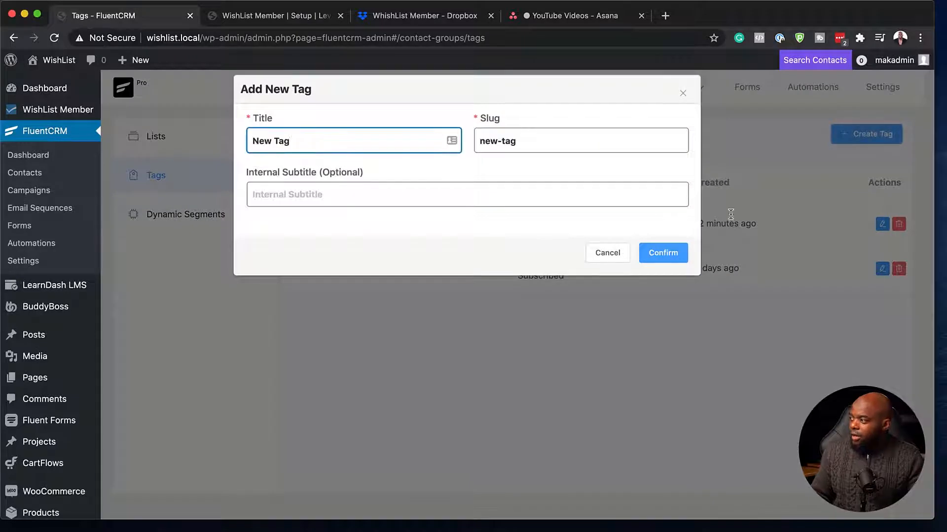
click(662, 252)
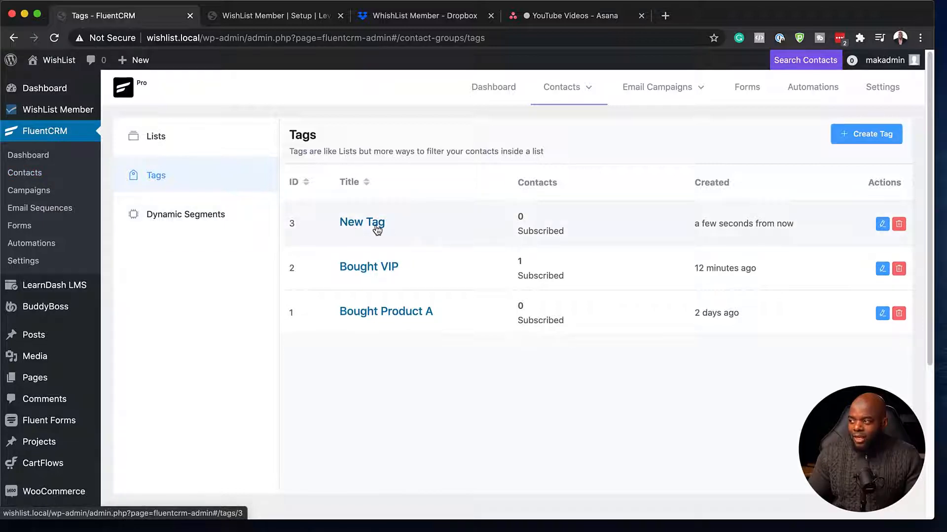
click(271, 15)
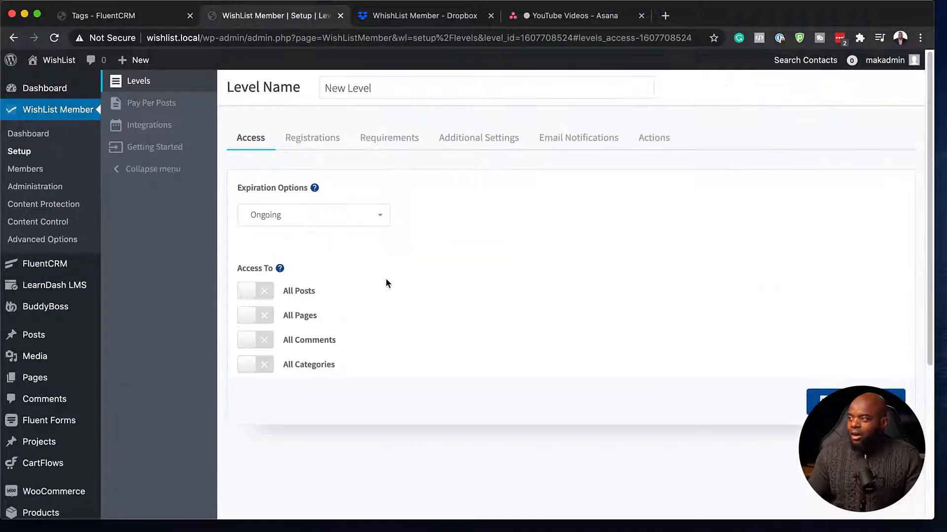
- Open FluentCRM's Tag Actions in WishList Member integrations and edit New Tag's actions
click(486, 88)
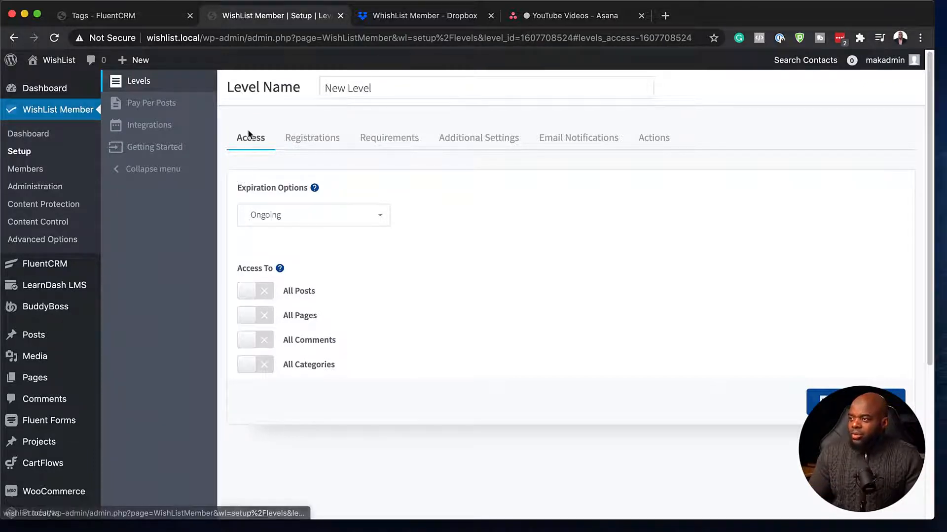
mouse_move(148, 124)
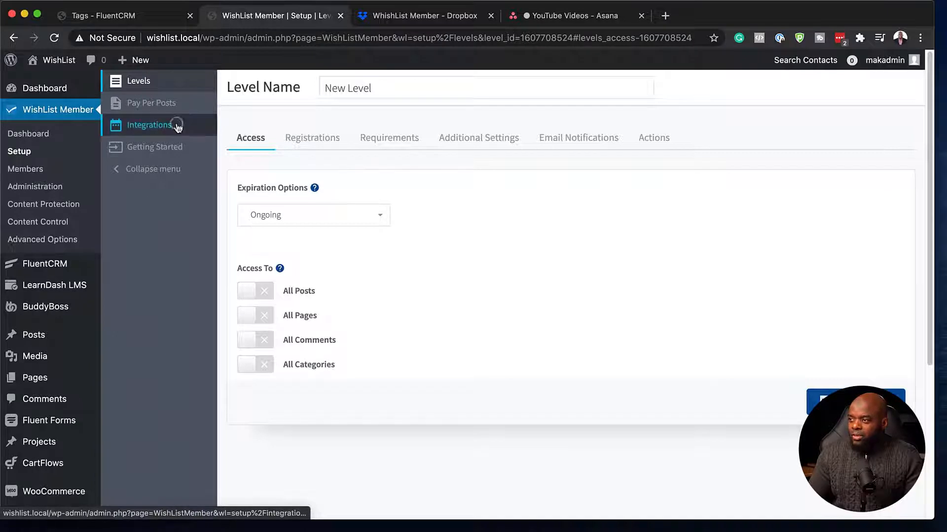
click(148, 125)
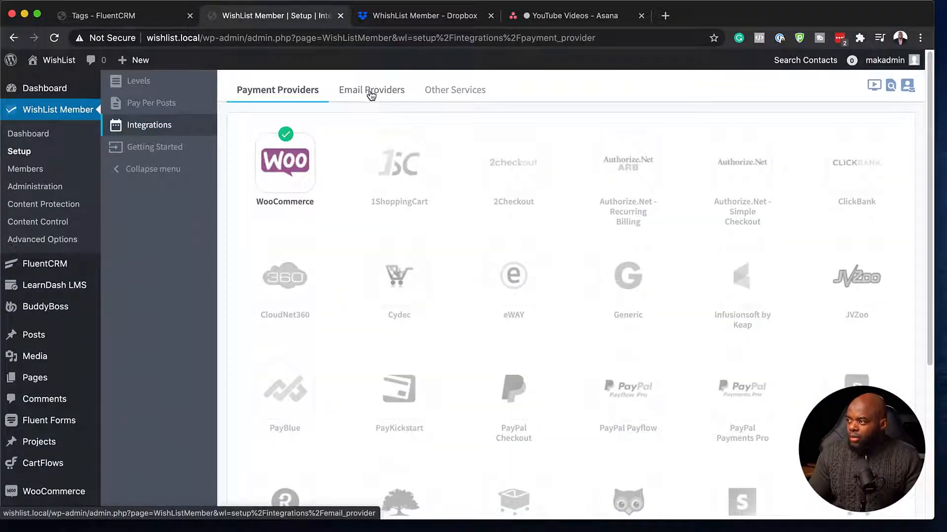
click(369, 89)
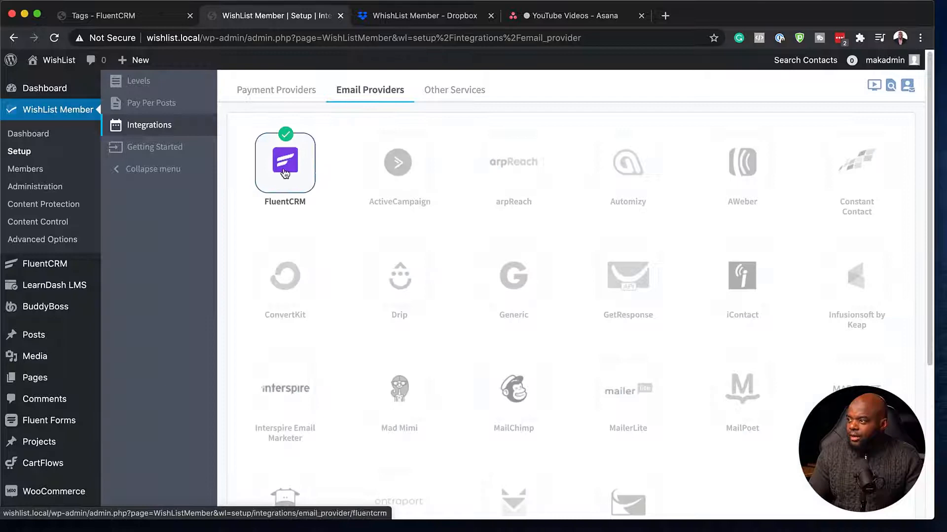
click(284, 162)
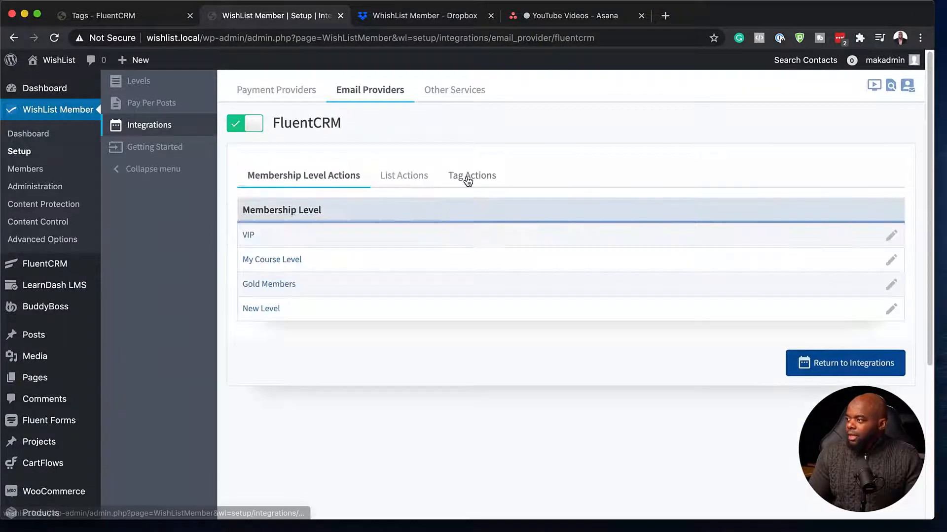
click(471, 175)
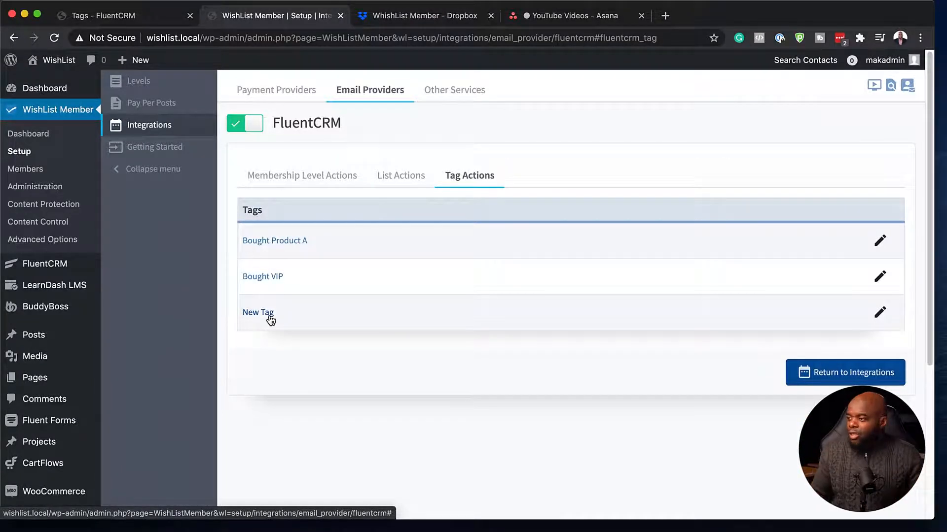
mouse_move(881, 314)
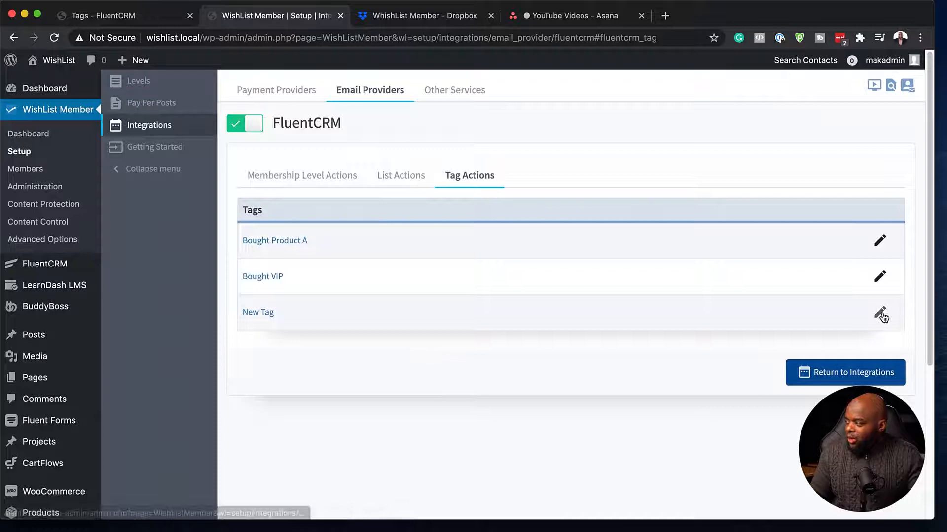
click(881, 314)
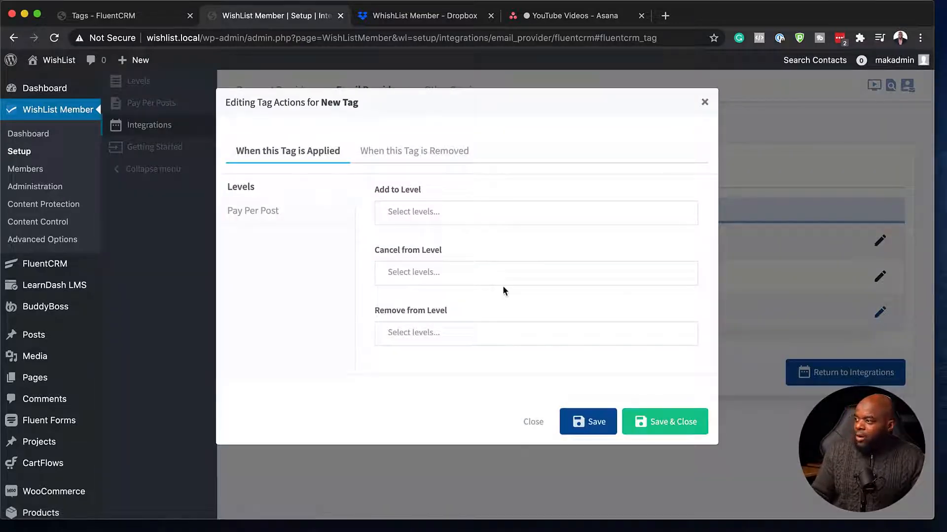
mouse_move(390, 217)
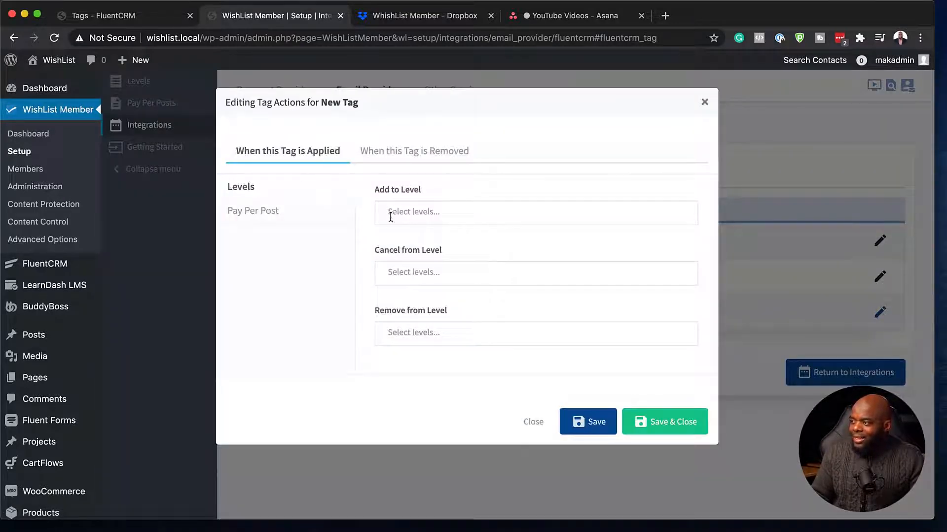
- Set New Tag's Add to Level action to New Level
click(535, 212)
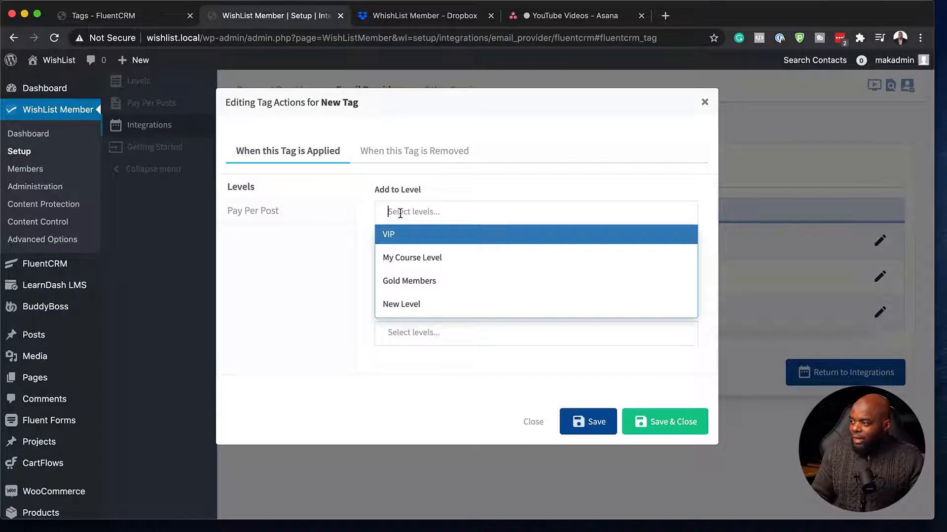
click(401, 303)
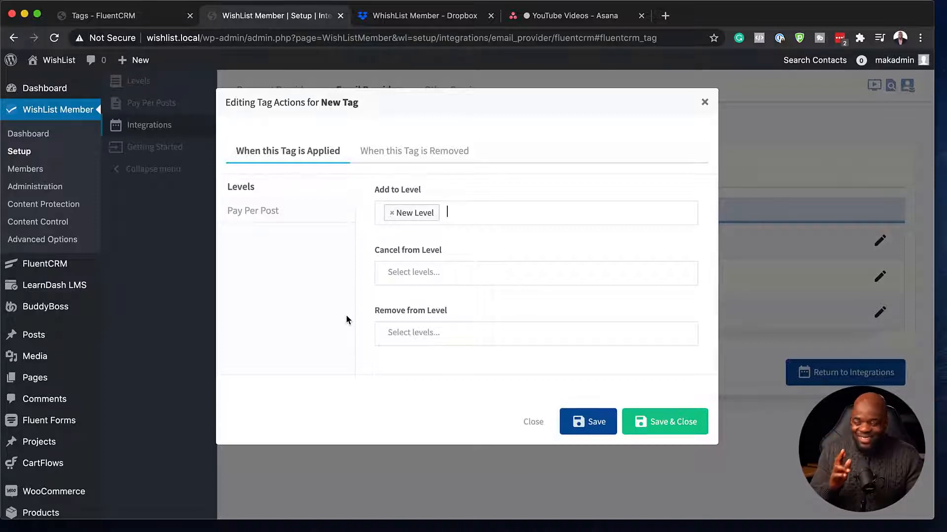
mouse_move(415, 223)
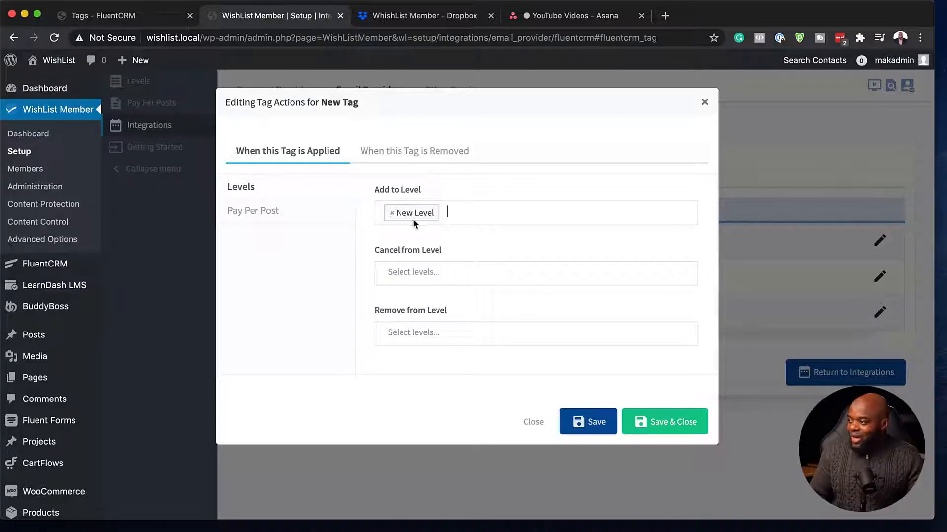
mouse_move(439, 250)
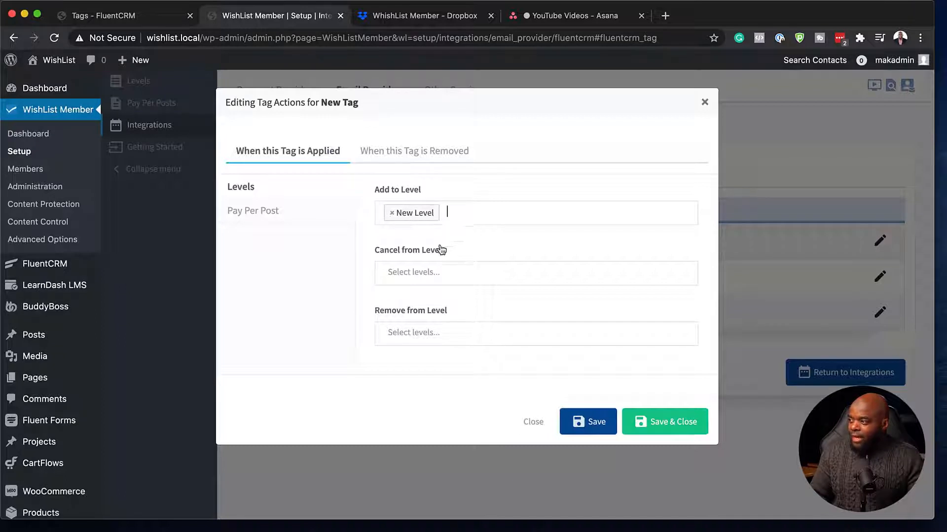
mouse_move(414, 212)
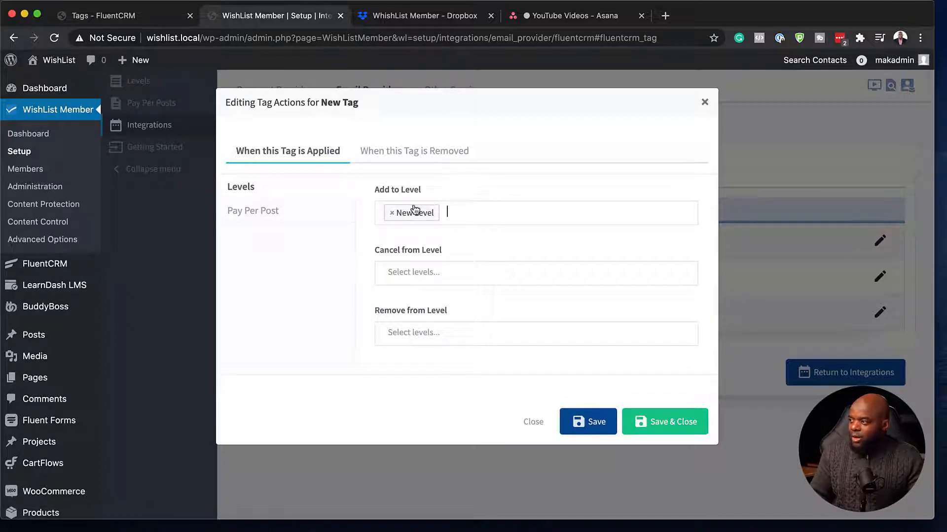
mouse_move(449, 199)
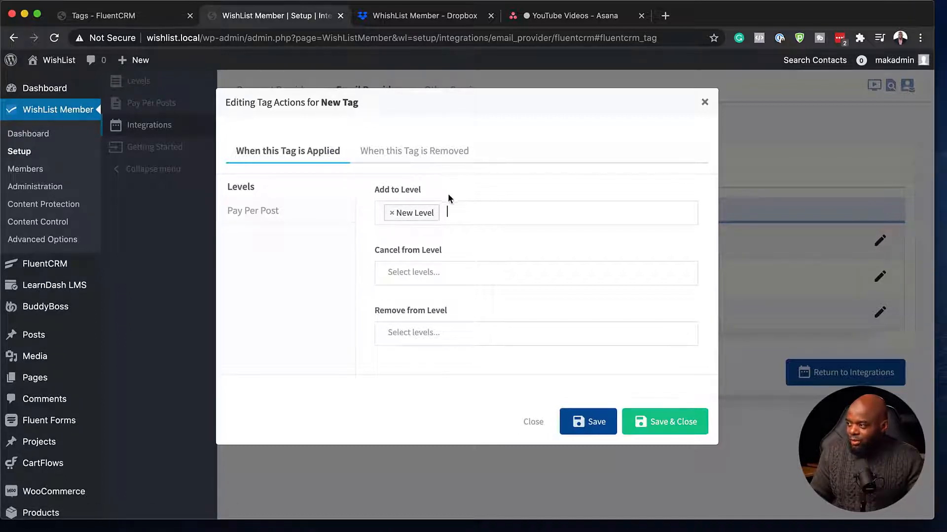
mouse_move(511, 284)
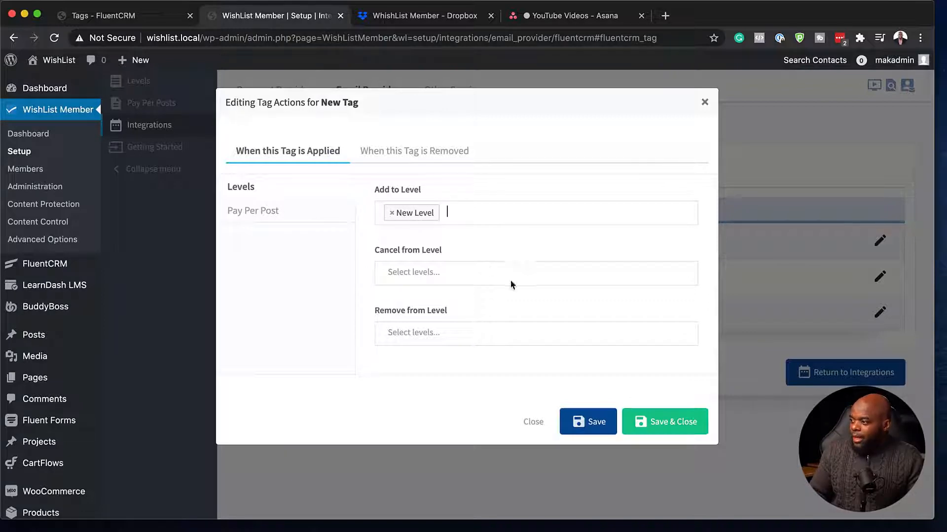
mouse_move(665, 421)
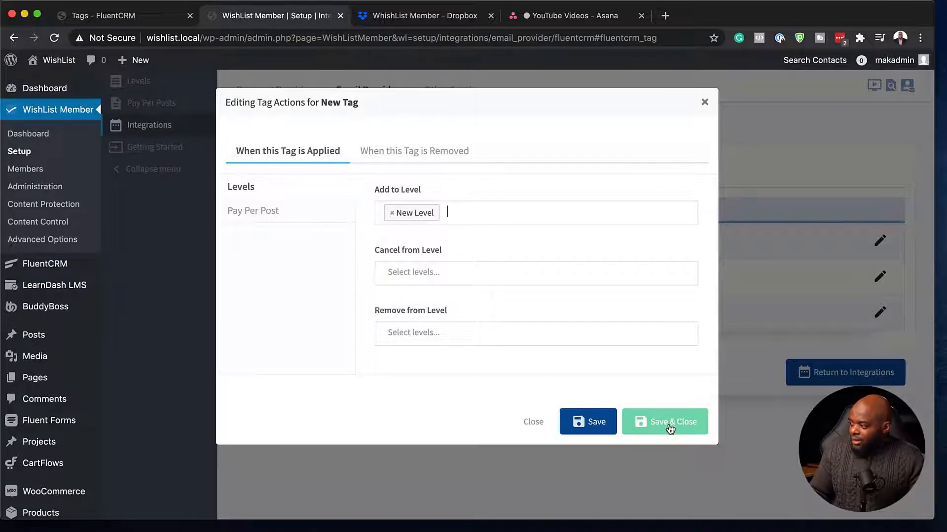
- Save and close the New Tag action, then open the WishList Member dashboard
click(664, 422)
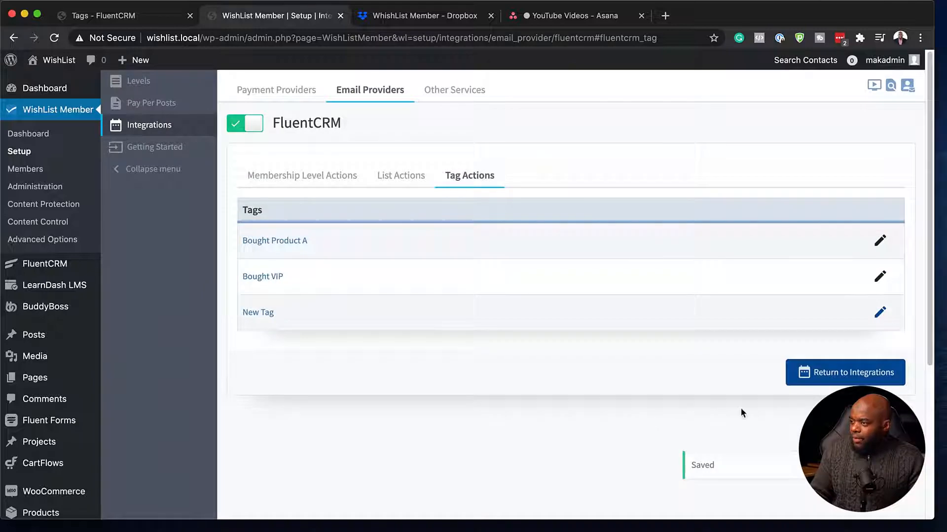
mouse_move(228, 282)
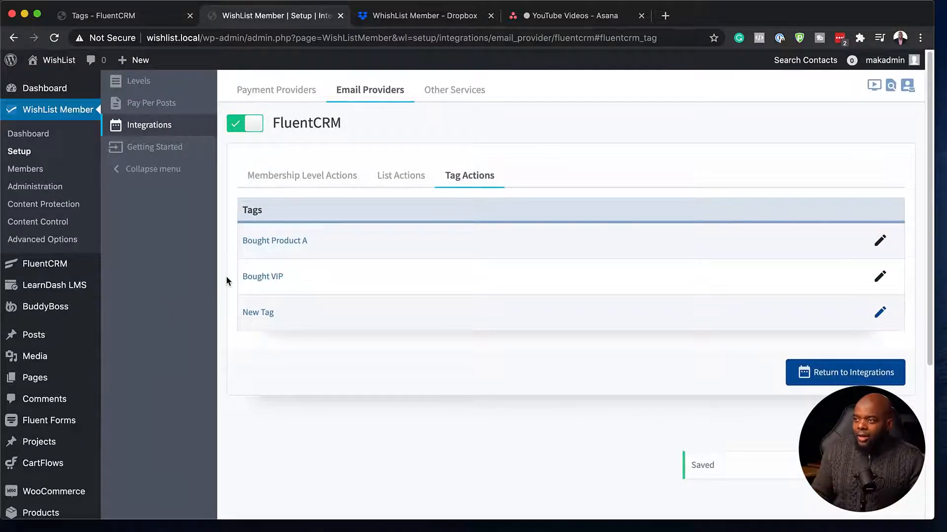
mouse_move(28, 133)
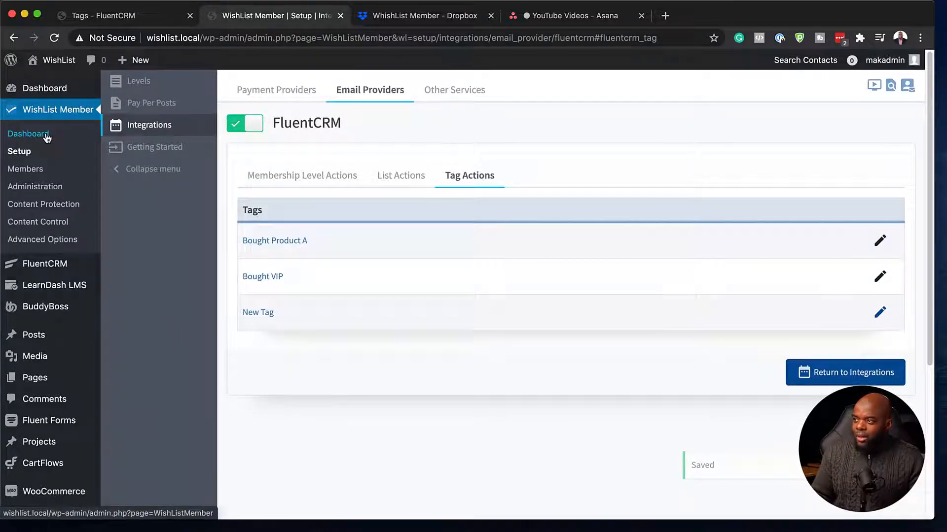
click(28, 134)
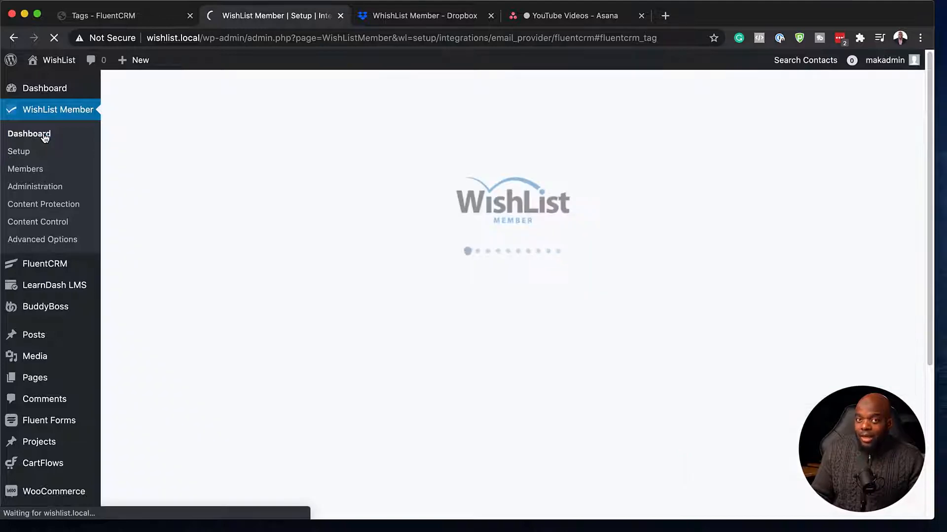
click(29, 134)
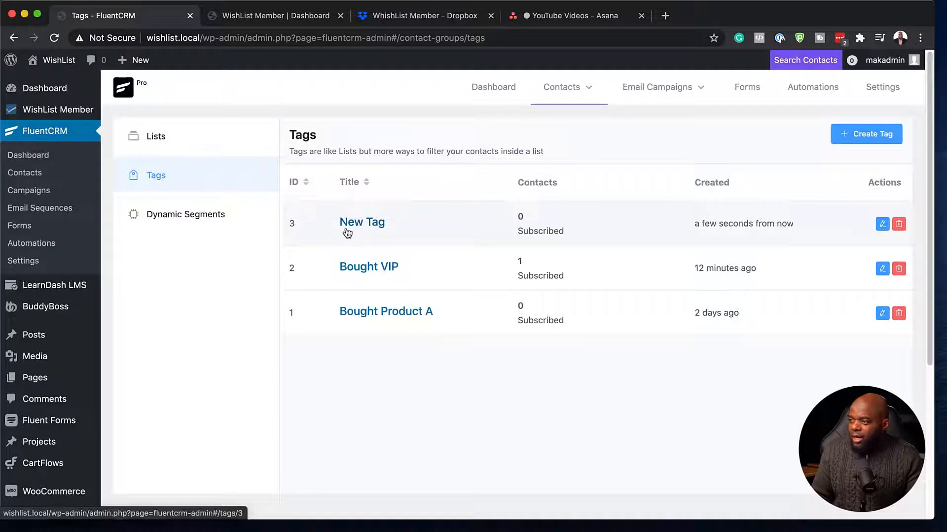
mouse_move(20, 228)
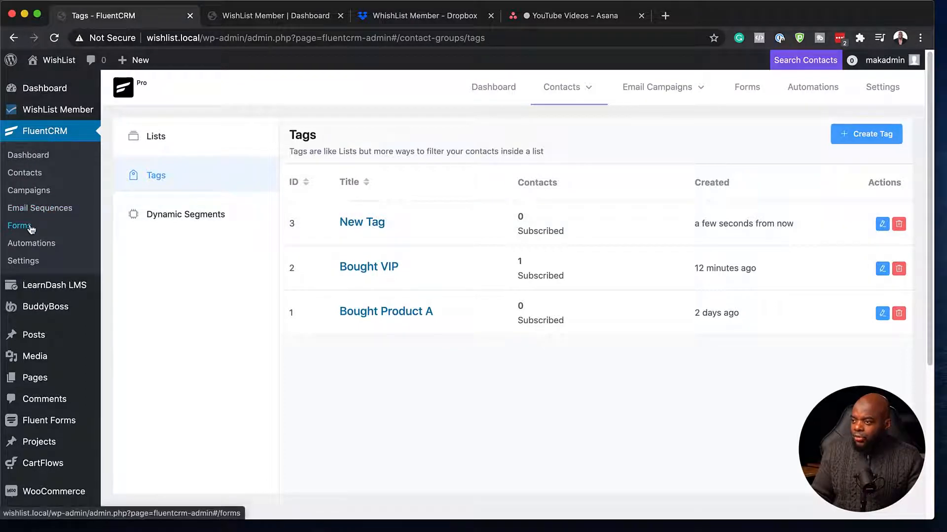
- Open David's contact profile and add New Tag to his tags
click(24, 172)
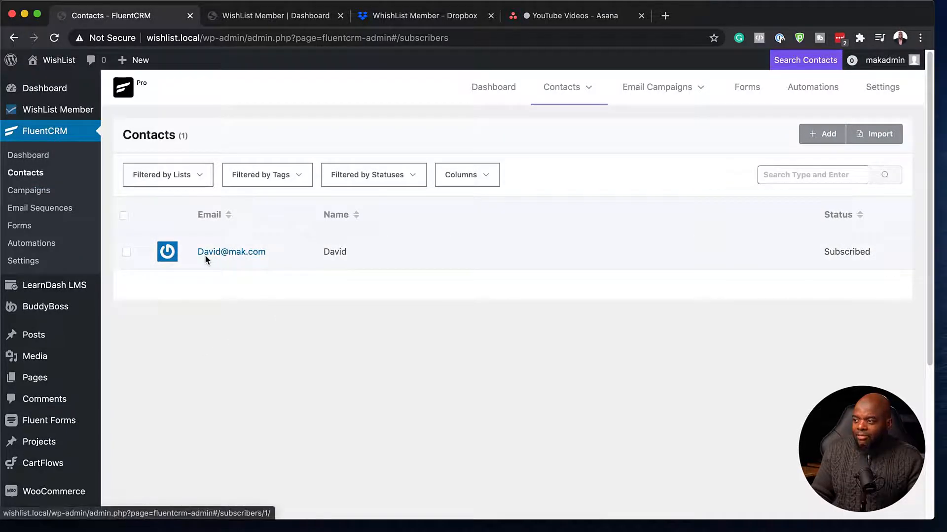
mouse_move(228, 259)
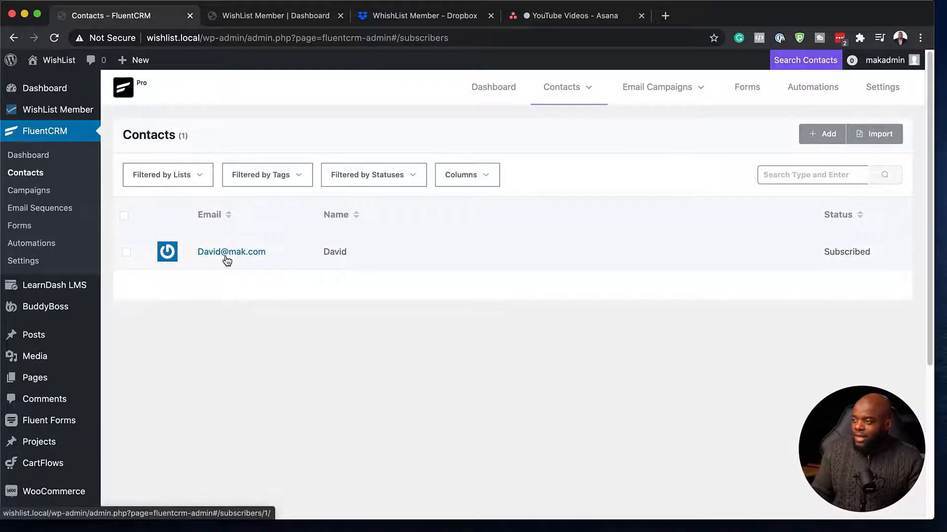
click(230, 252)
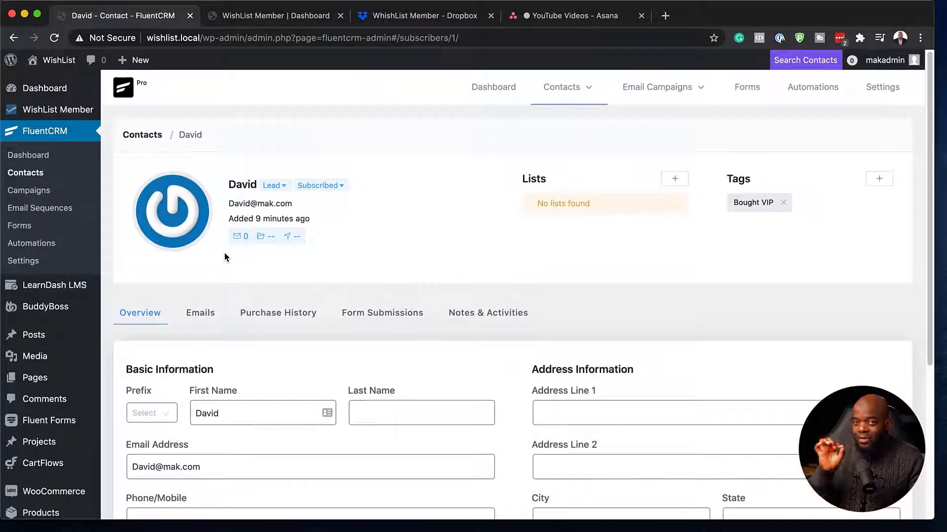
mouse_move(895, 197)
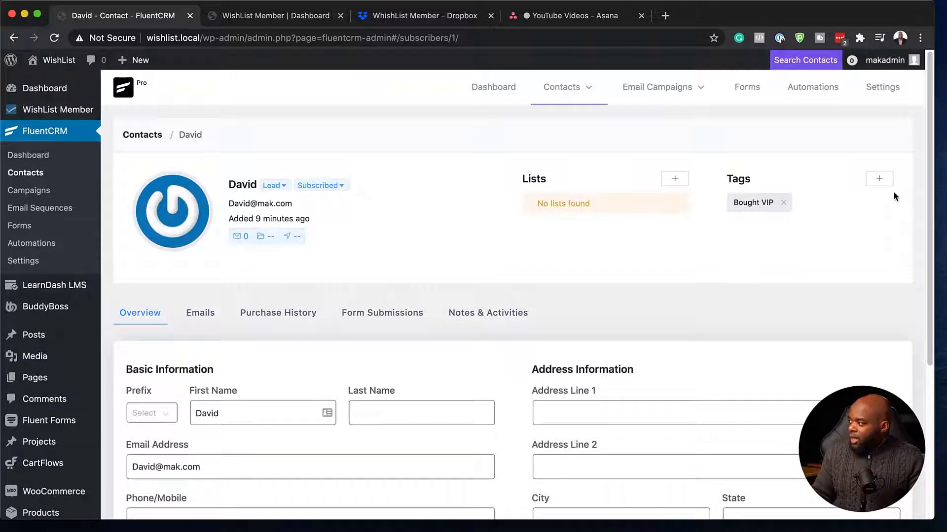
click(879, 179)
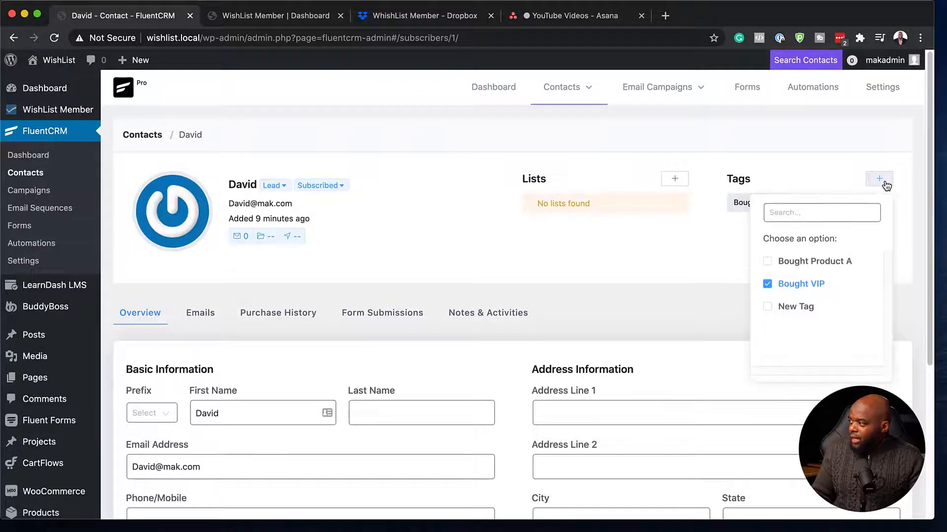
click(767, 307)
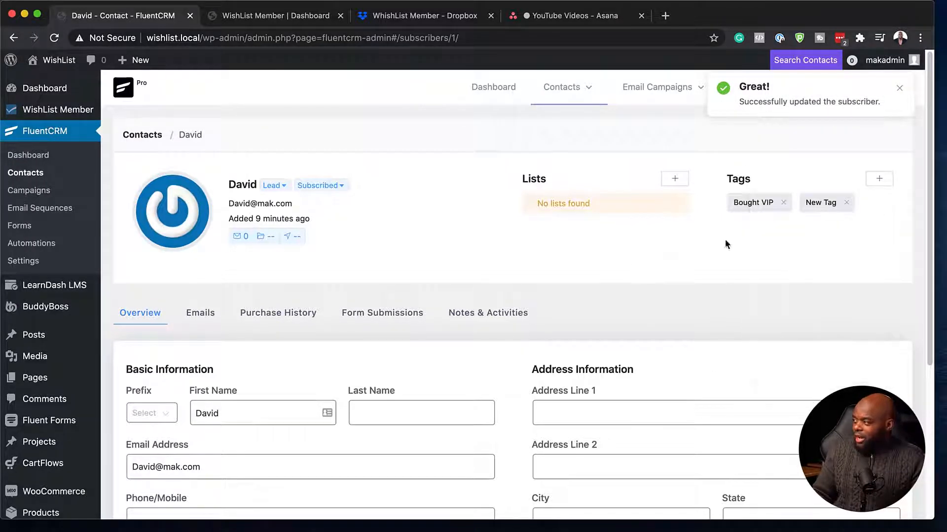
- Save David's contact with Update Contact at the bottom of his profile
scroll(down, 3)
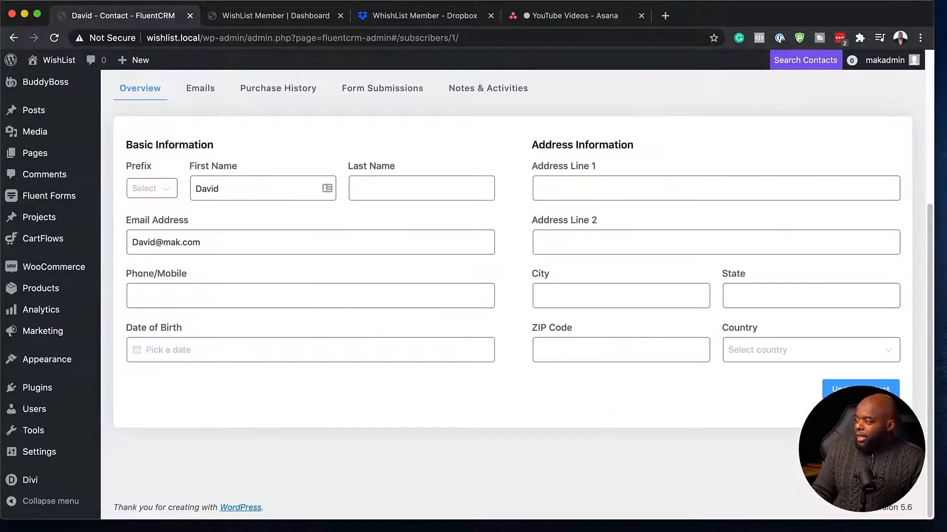
click(860, 389)
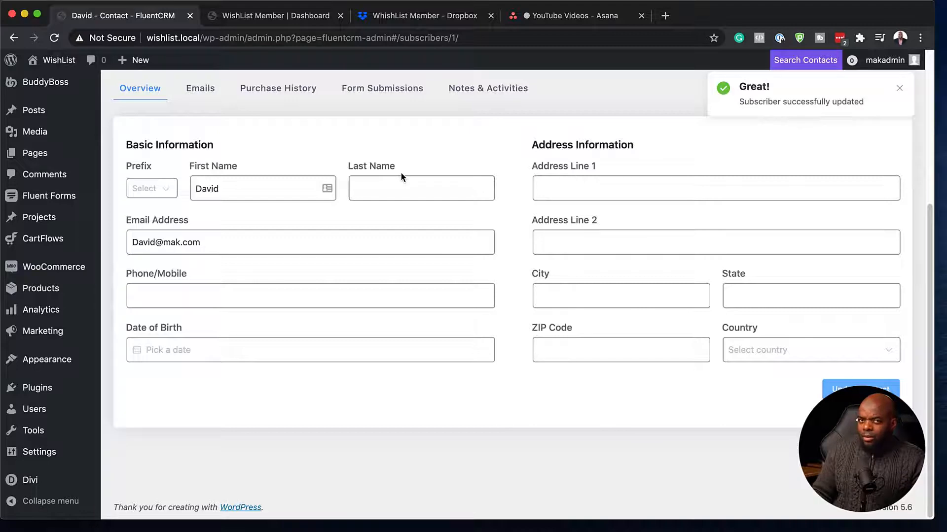
mouse_move(389, 171)
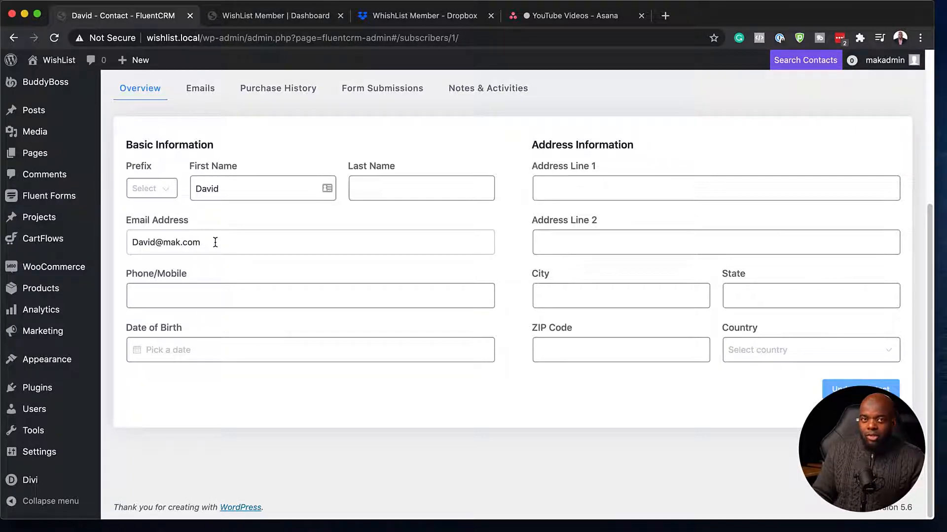
mouse_move(274, 16)
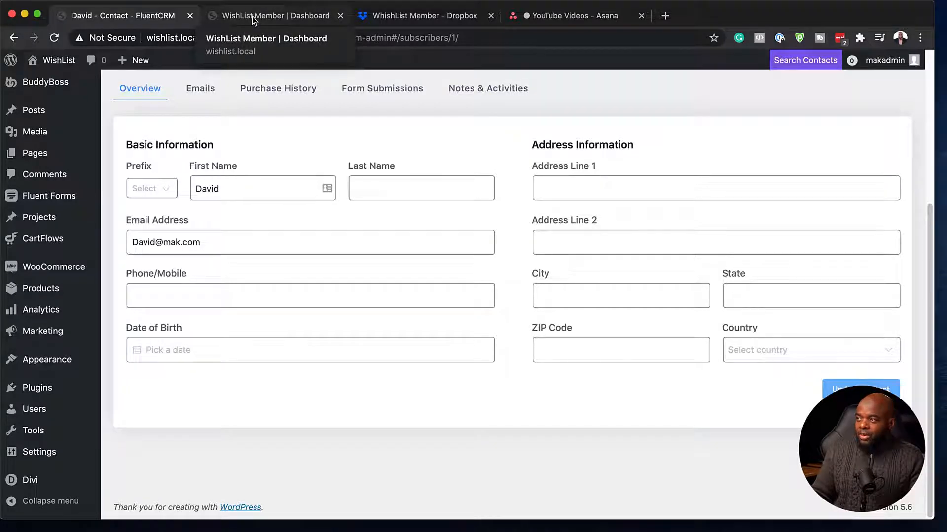
- Reload the WishList Member dashboard and open the New Level member list
click(275, 15)
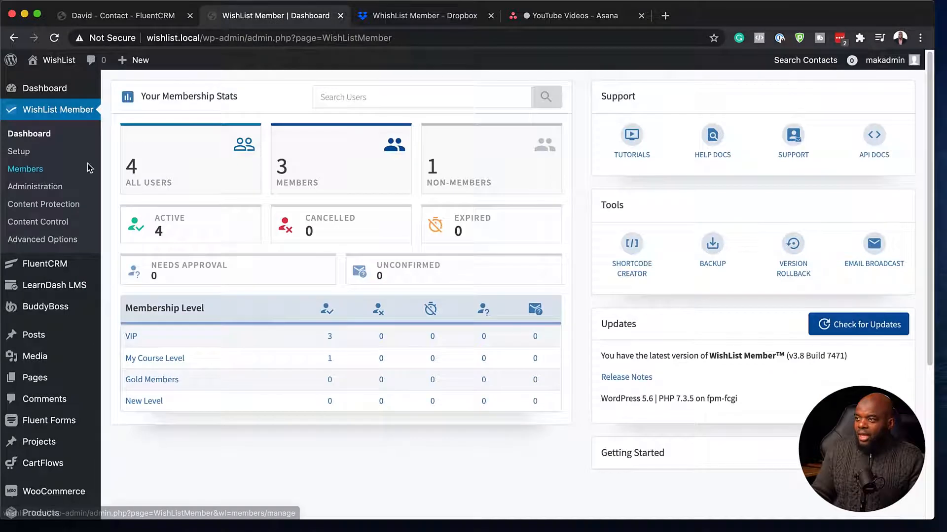
click(54, 37)
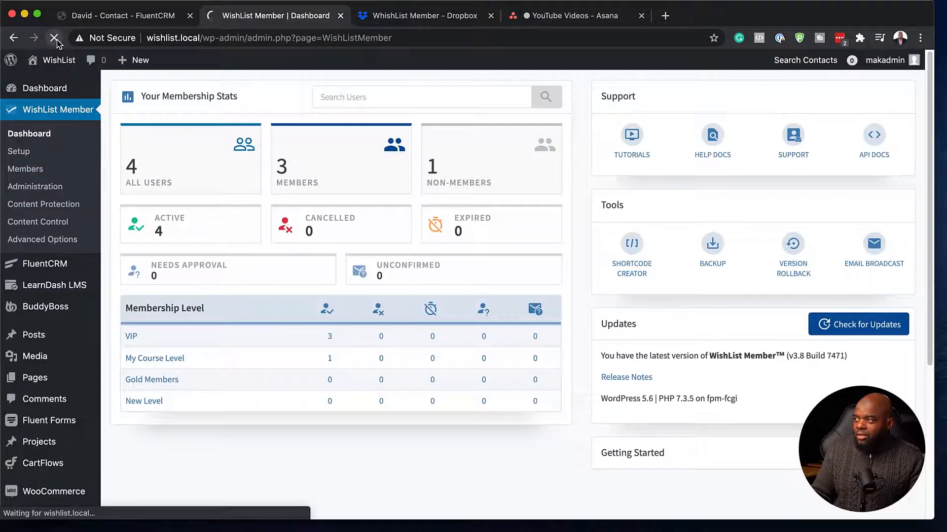
click(55, 38)
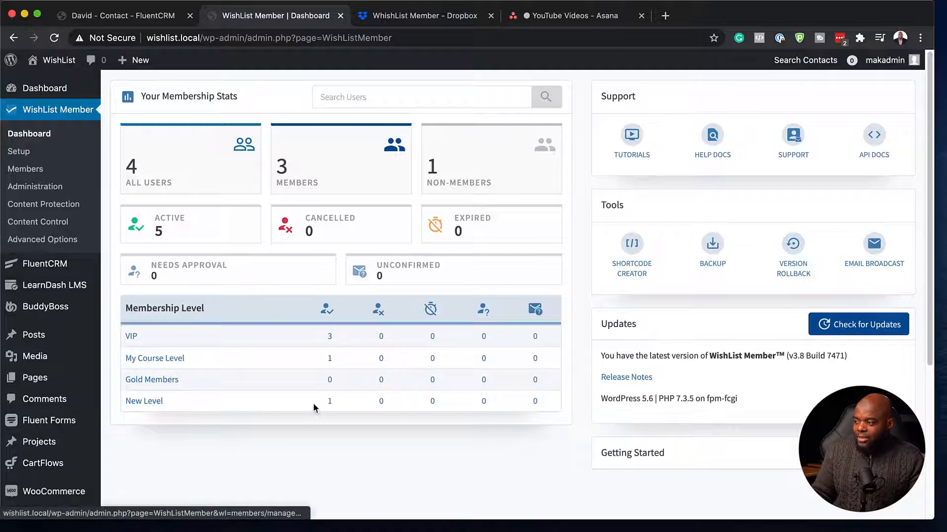
mouse_move(331, 408)
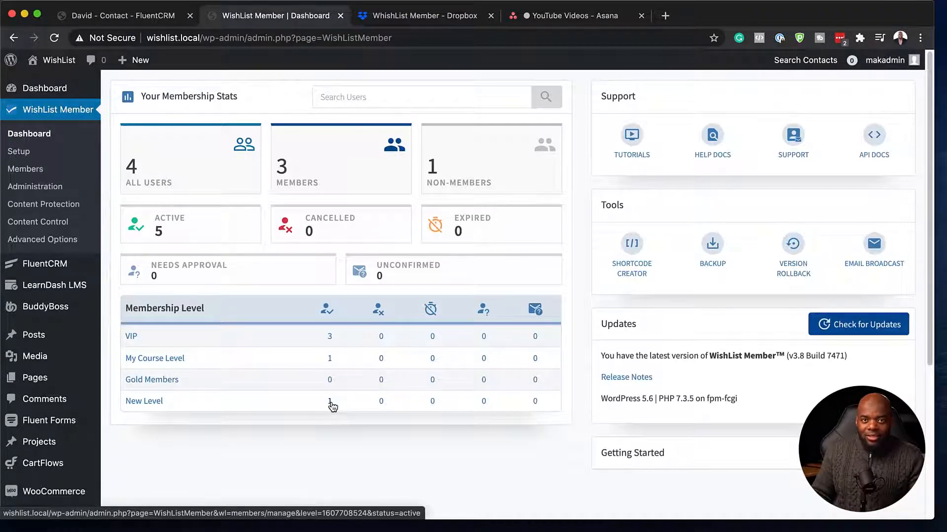
click(143, 401)
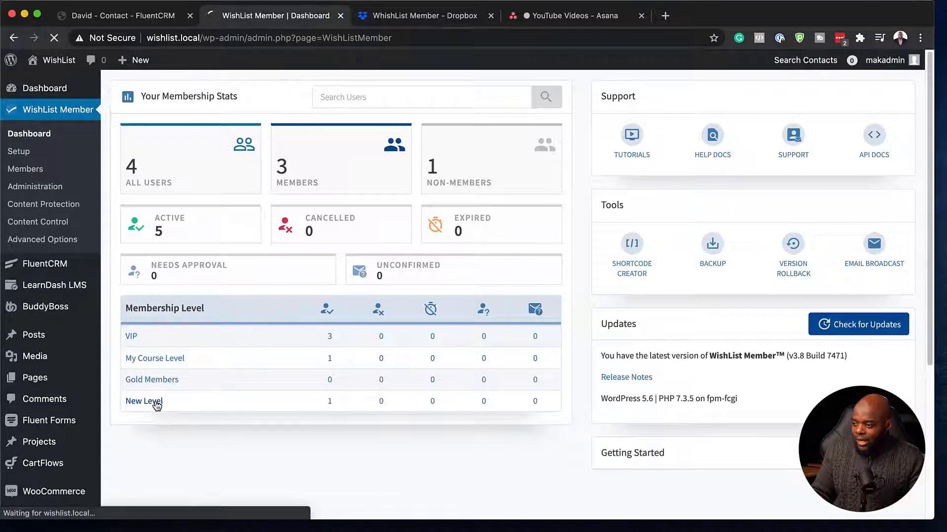
click(144, 401)
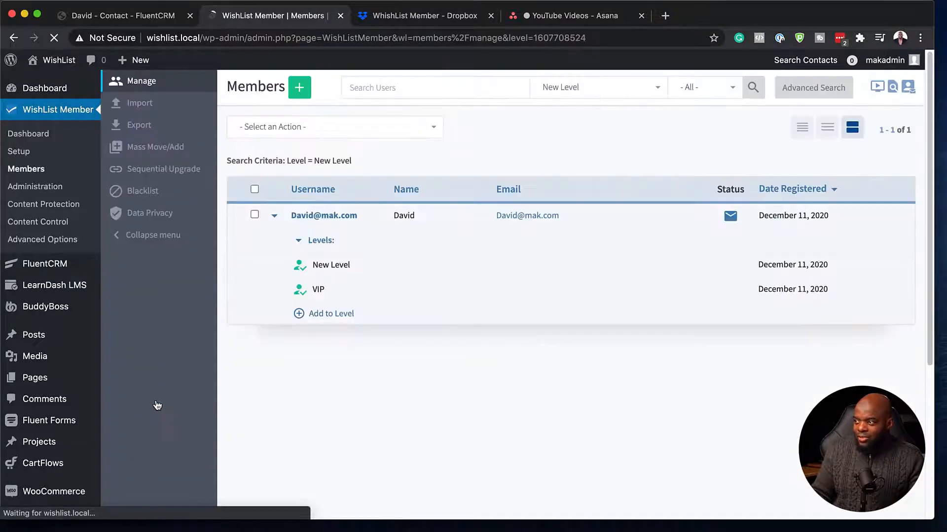